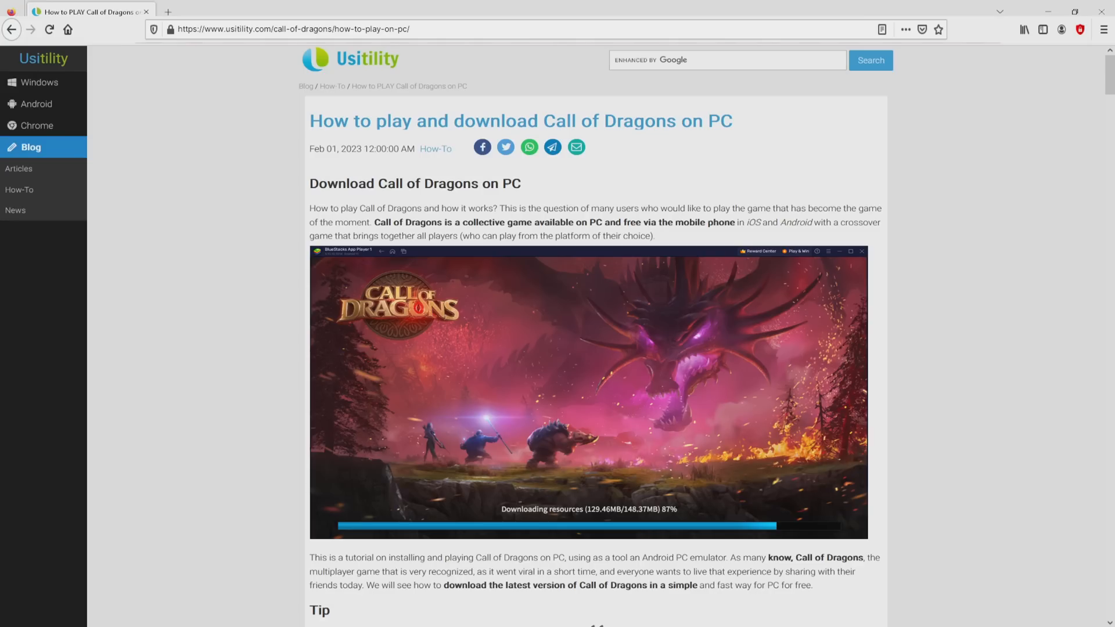
# Scroll the Usitility article and follow the 'Download Call of Dragons on PC' button
pyautogui.scroll(-3)
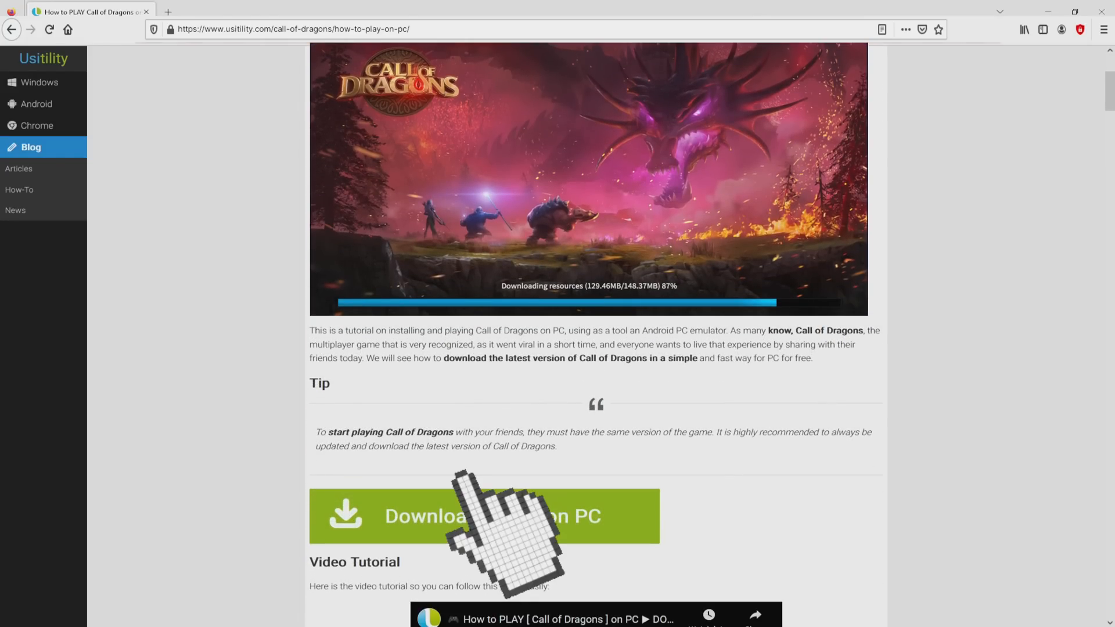
pyautogui.click(484, 515)
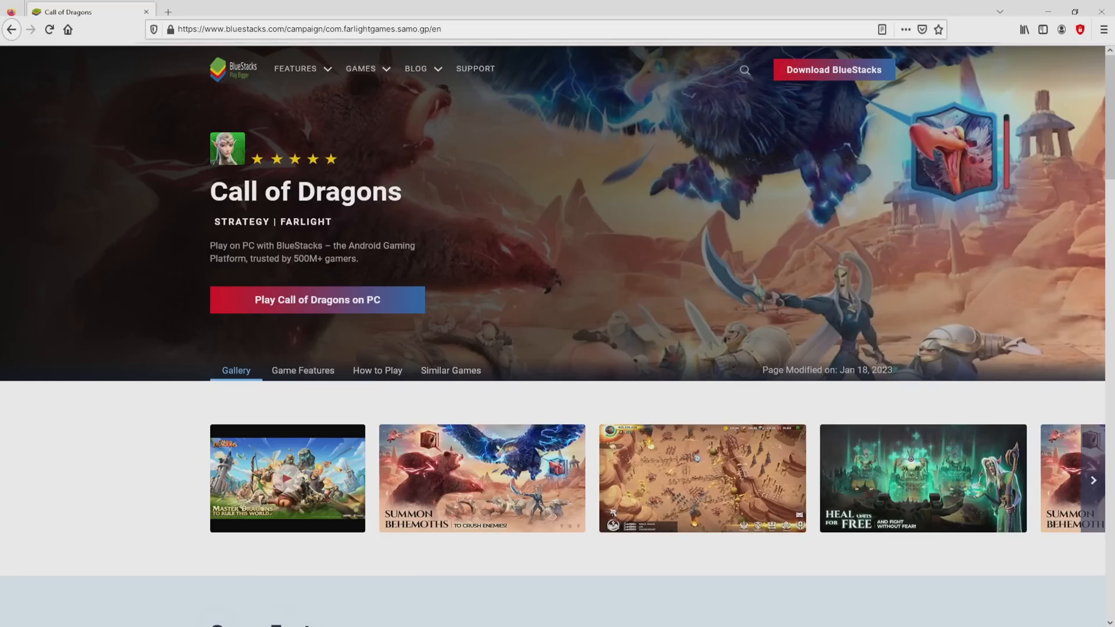
# Scroll through the BlueStacks Call of Dragons page to read the game features
pyautogui.scroll(-3)
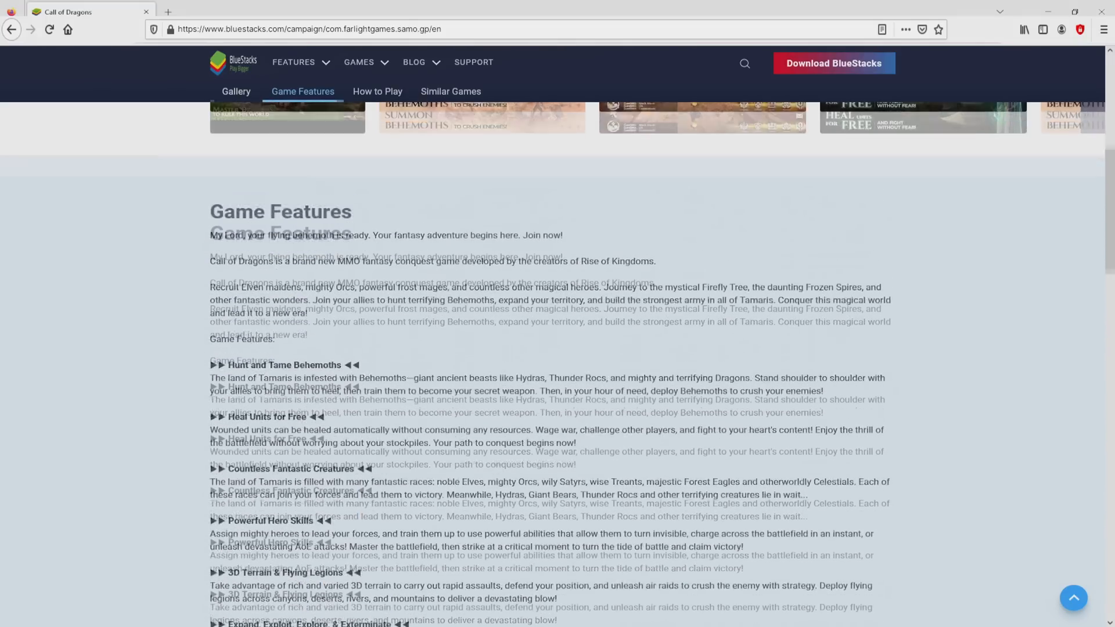
pyautogui.scroll(3)
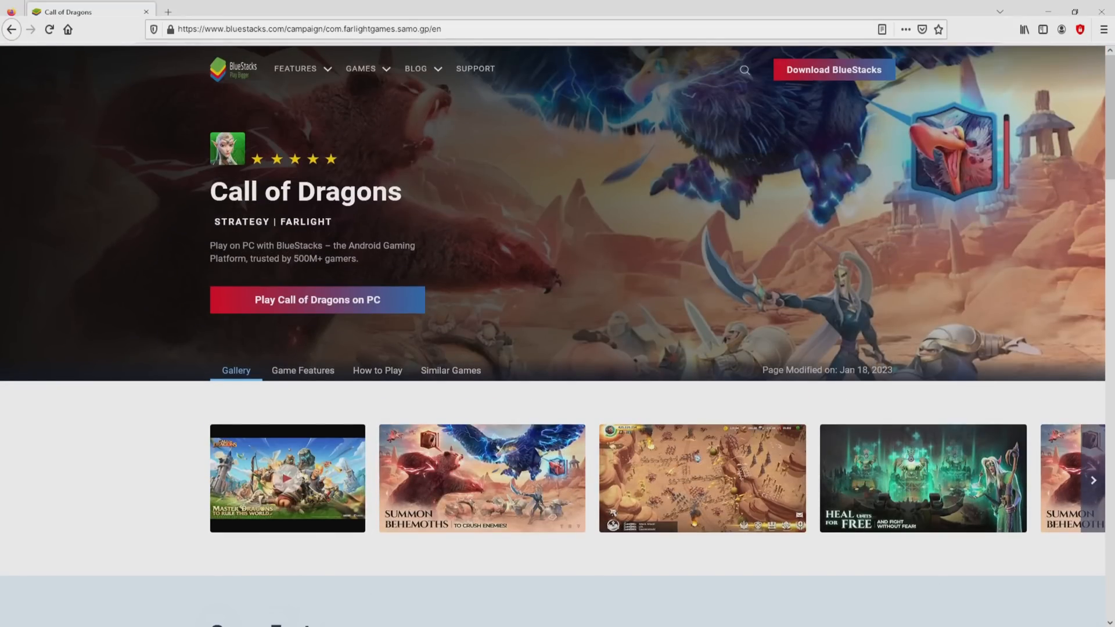
pyautogui.scroll(-3)
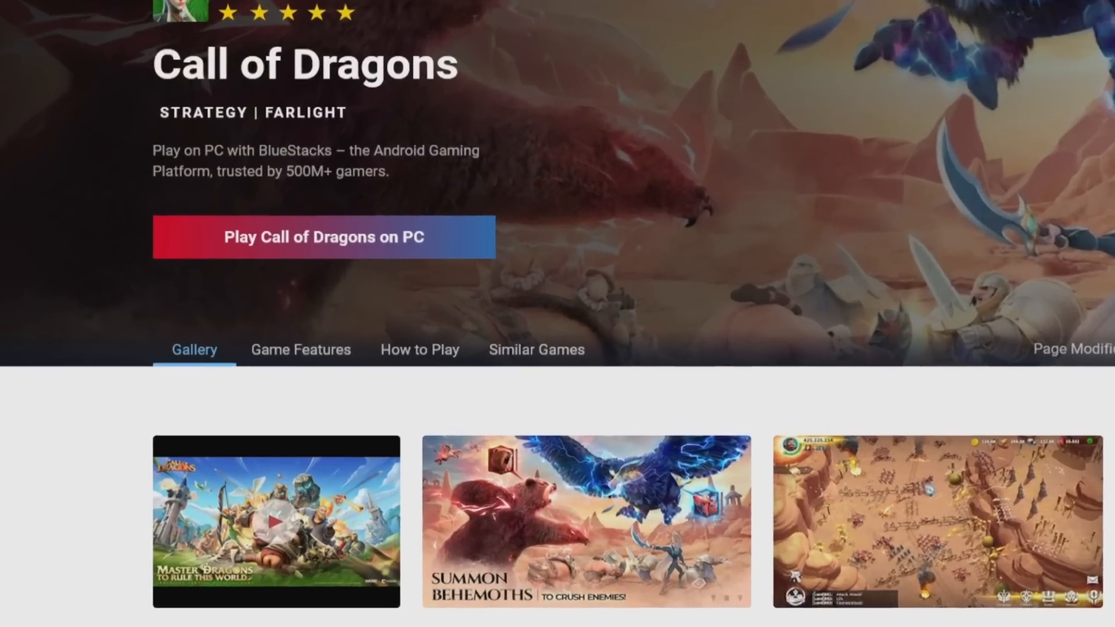
pyautogui.scroll(-3)
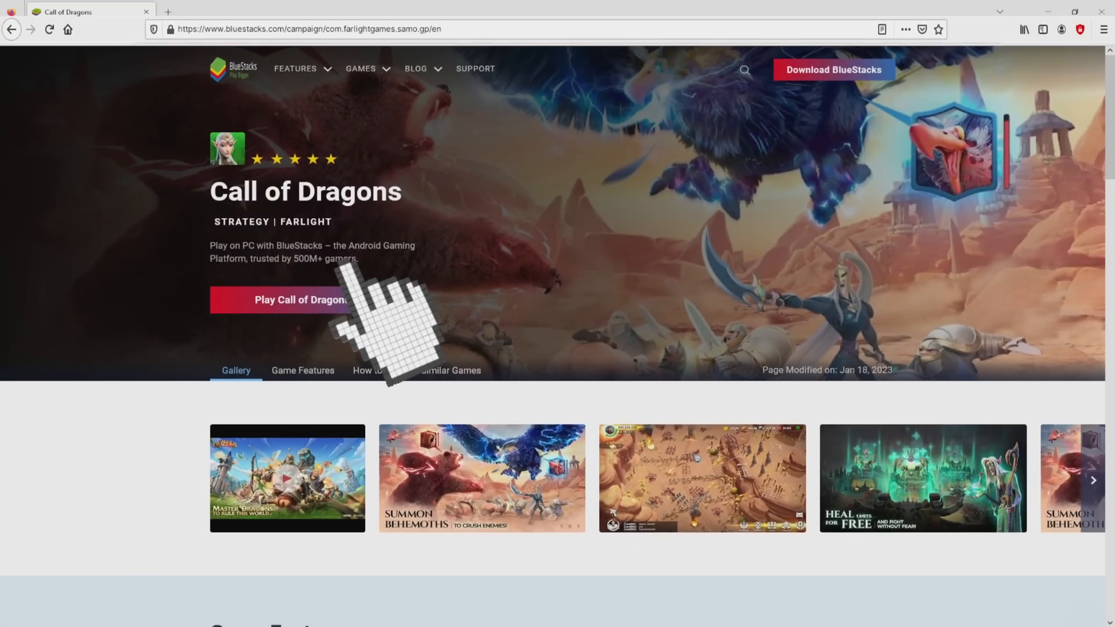
# Download the BlueStacksInstaller .exe and launch it from Firefox's download bar
pyautogui.click(317, 300)
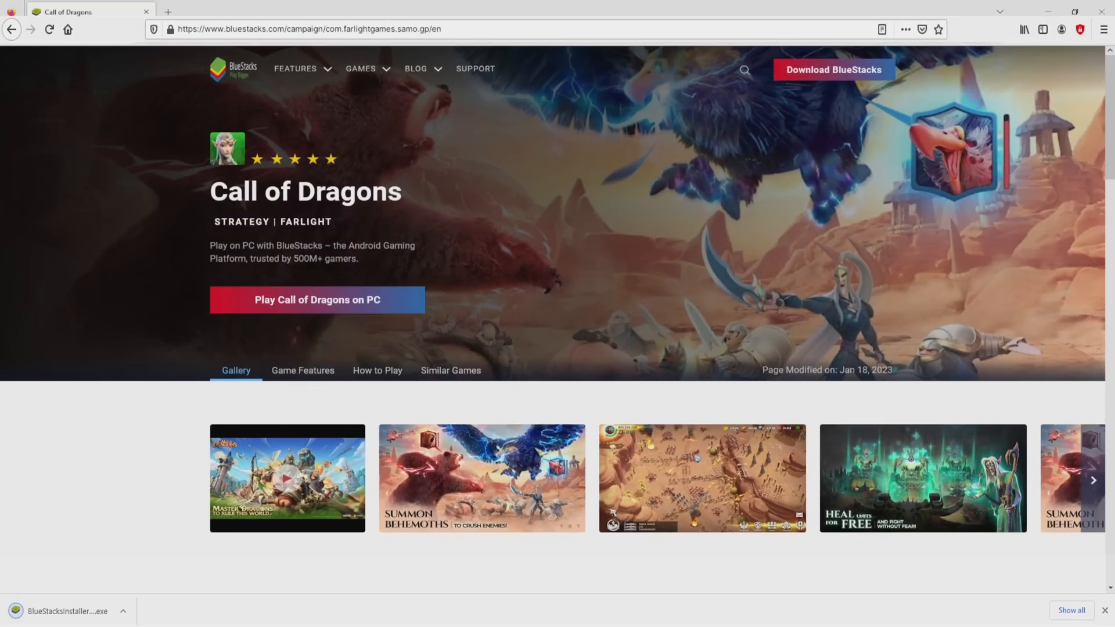
pyautogui.scroll(-3)
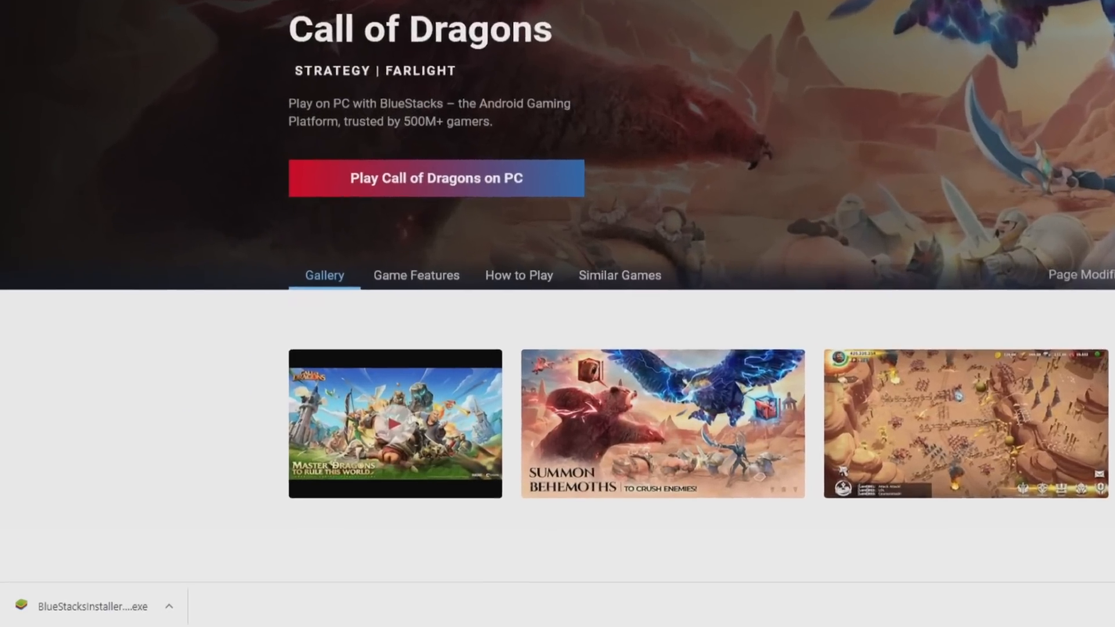
pyautogui.scroll(-3)
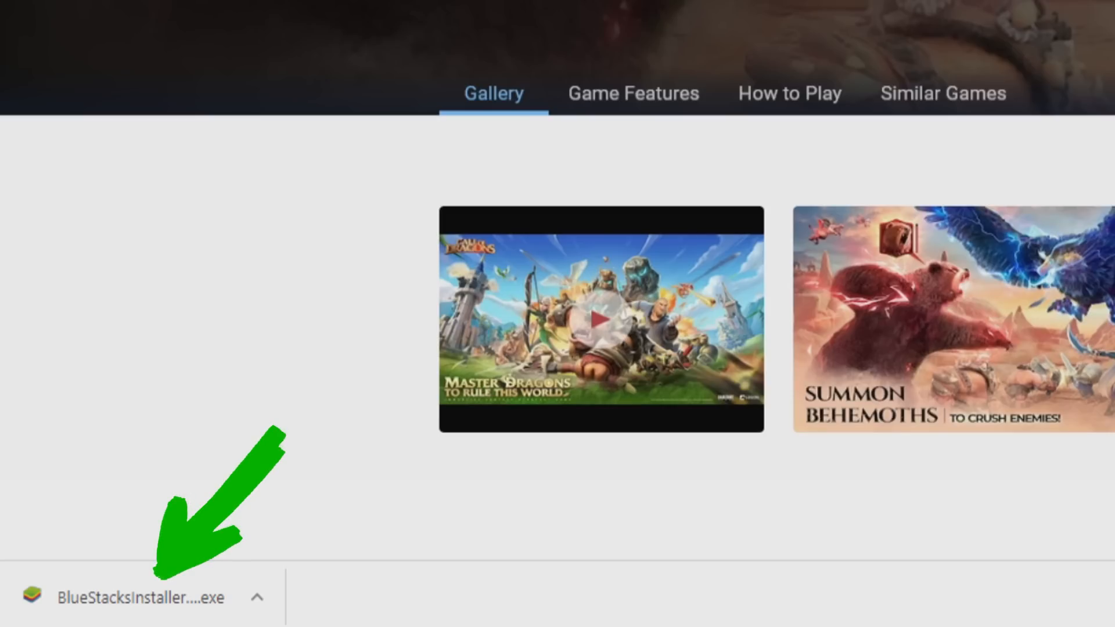
pyautogui.scroll(-3)
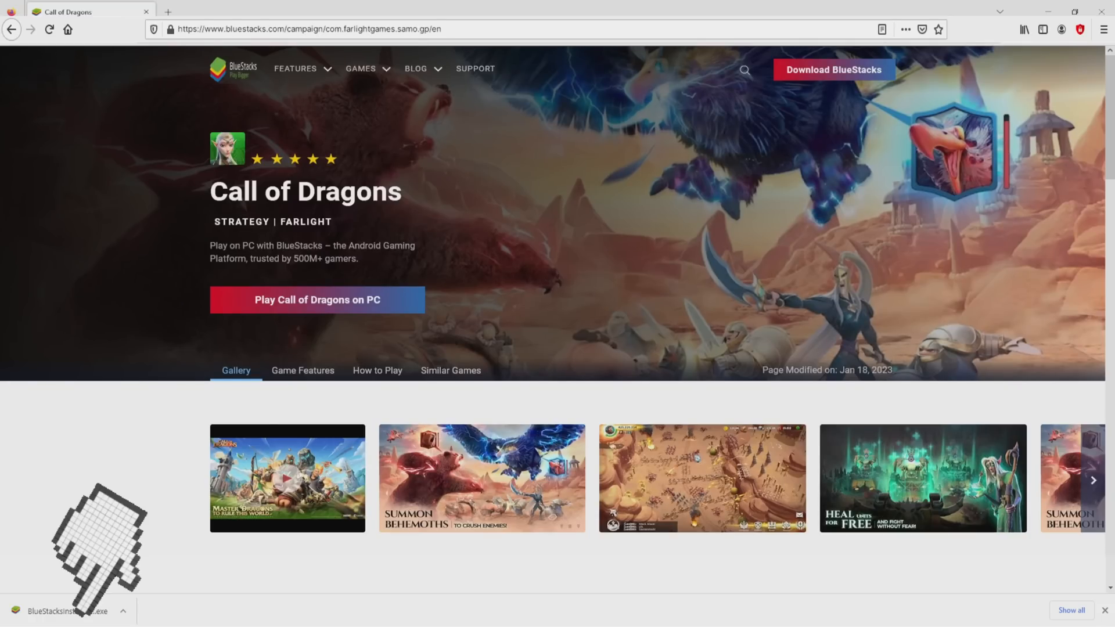
pyautogui.click(69, 611)
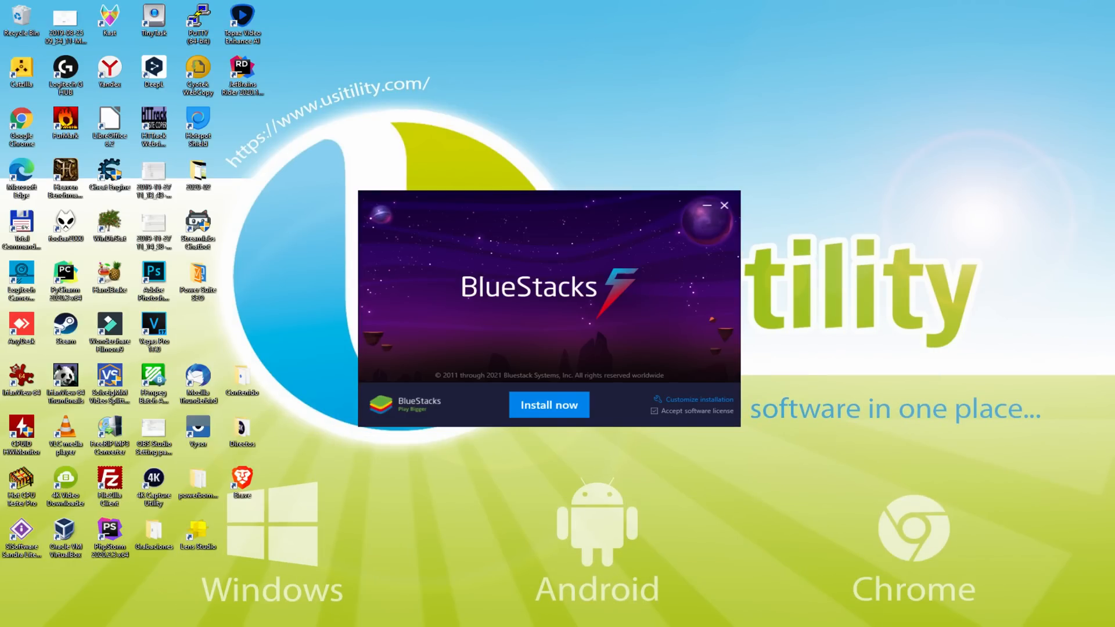
# Choose 'Install now' in the BlueStacks installer and let installation complete
pyautogui.click(549, 405)
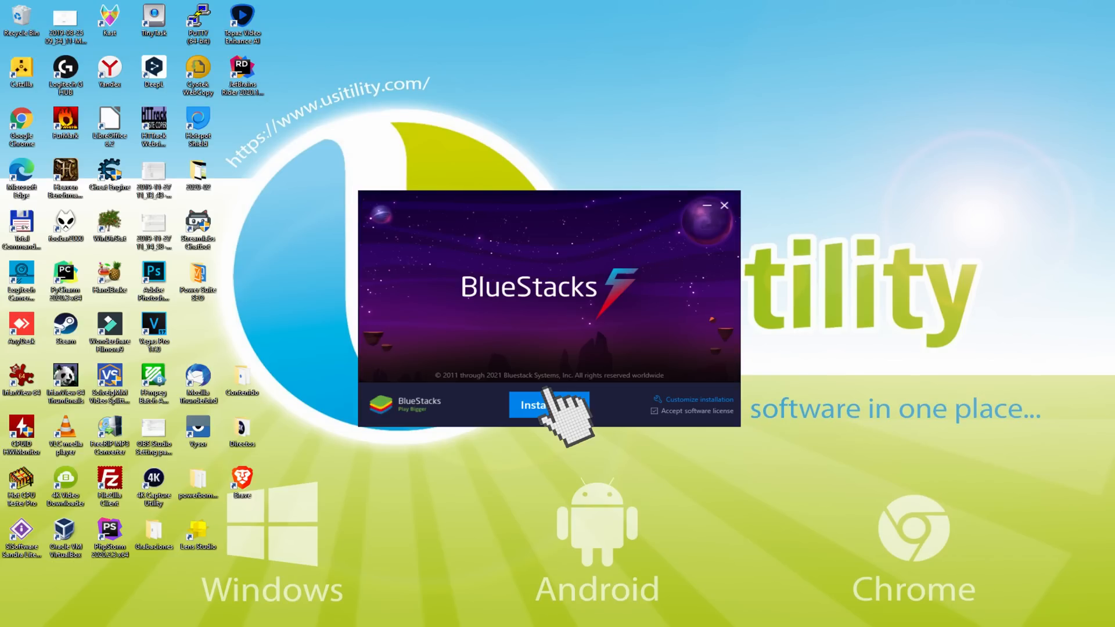
pyautogui.click(549, 405)
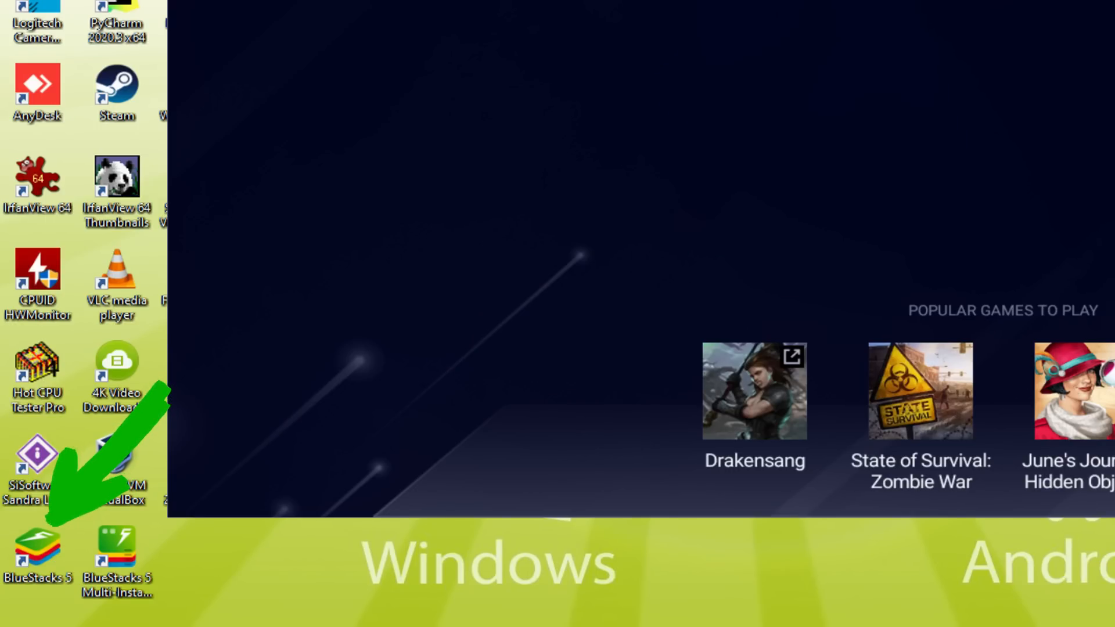
# Launch BlueStacks 5 from its desktop shortcut and wait for the App Player home screen
pyautogui.doubleClick(38, 541)
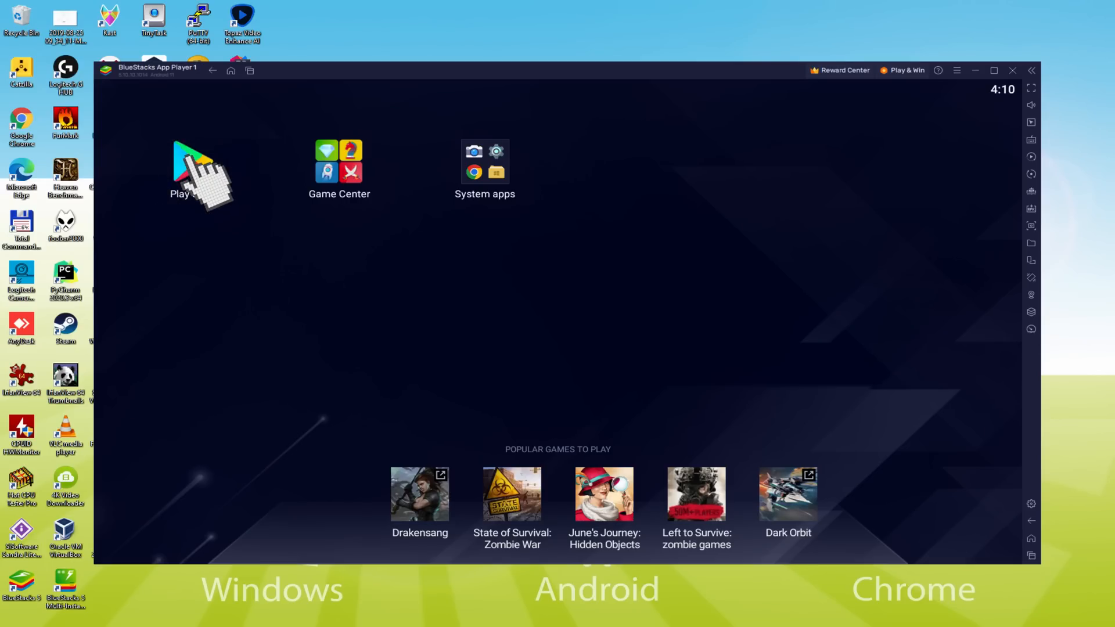
# Open the Play Store app and choose 'Sign in' to reach the Google sign-in page
pyautogui.click(181, 171)
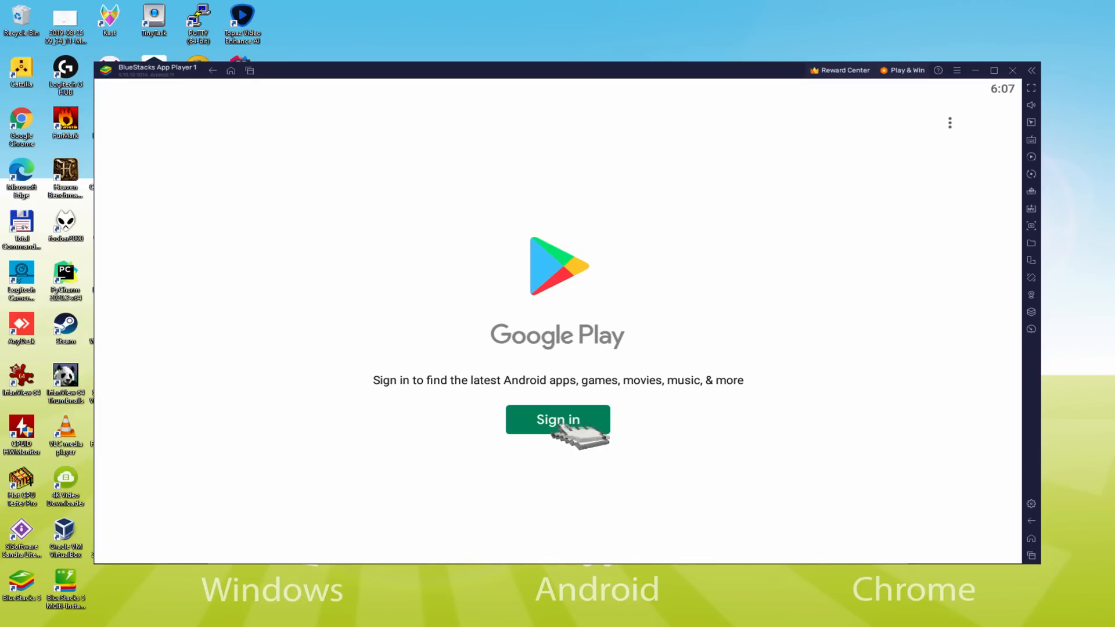
pyautogui.click(558, 418)
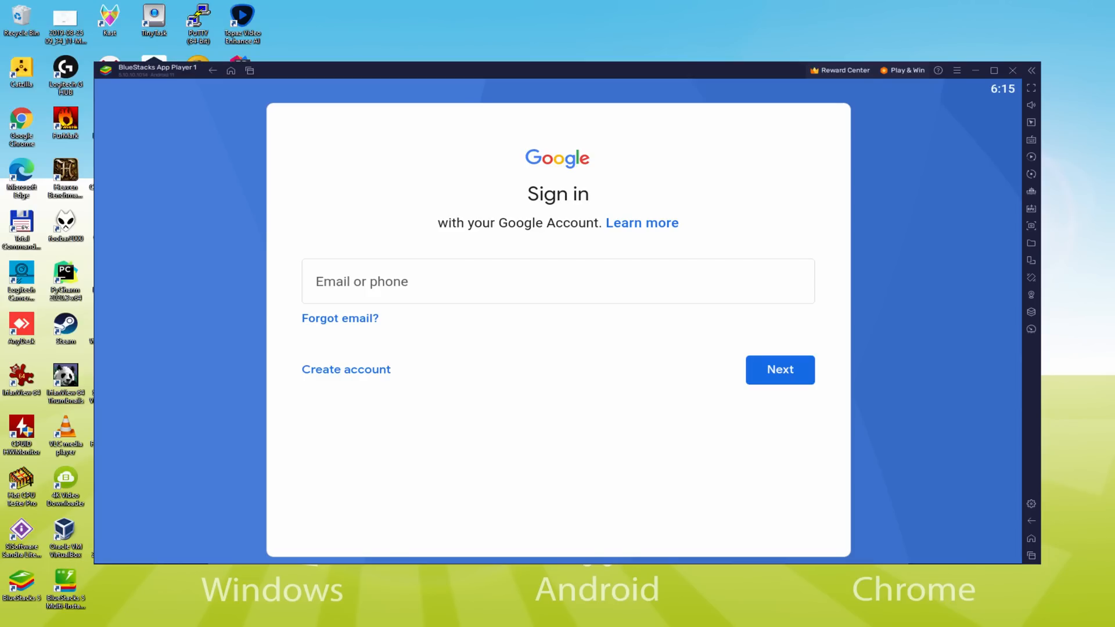
# Submit the Google account credentials and agree to the Welcome screen terms
pyautogui.click(779, 369)
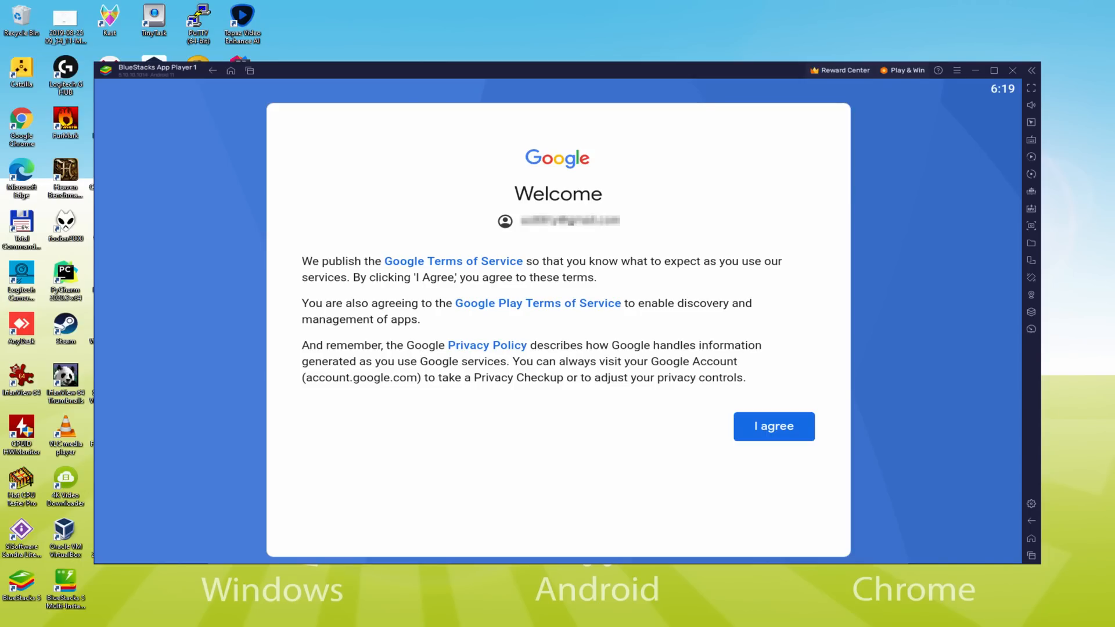
pyautogui.click(774, 426)
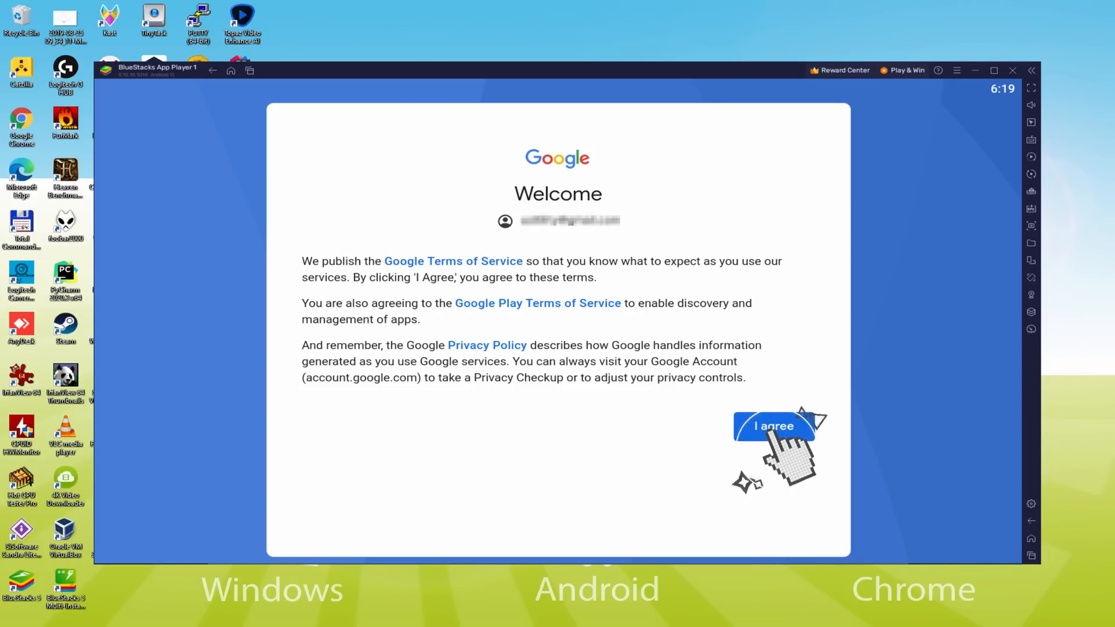
pyautogui.click(775, 425)
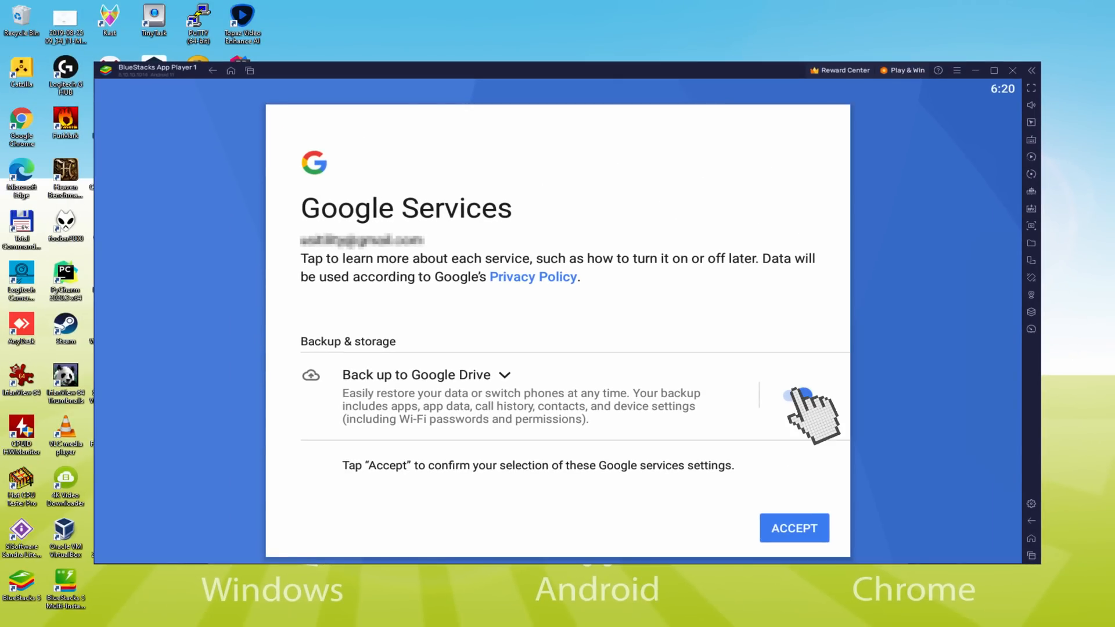
# Turn off Google Drive backup and accept the Google Services settings
pyautogui.click(791, 395)
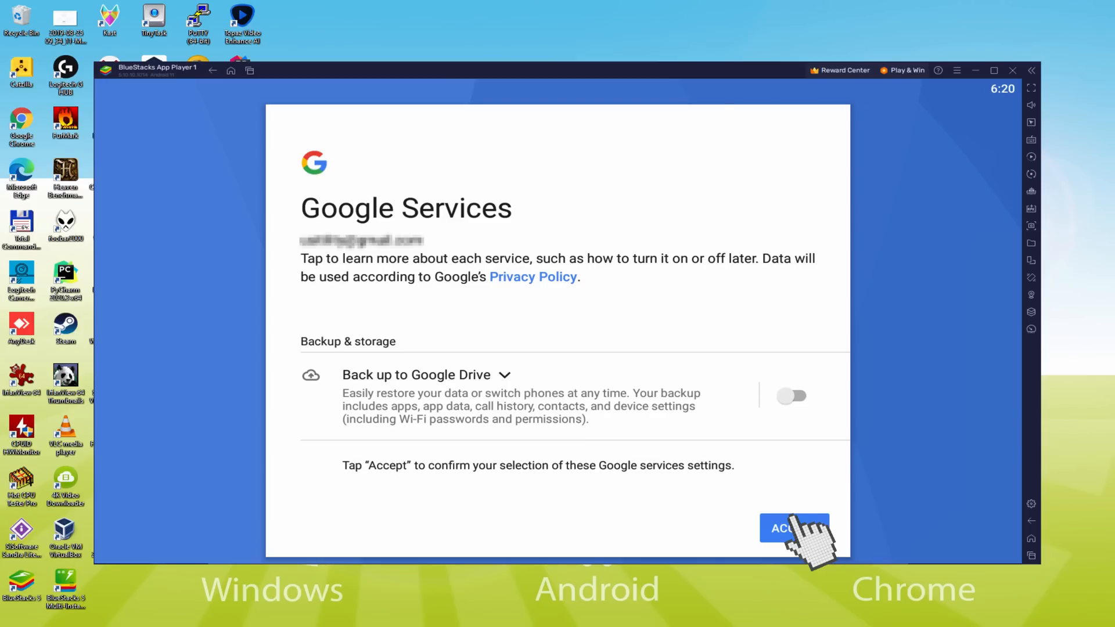
pyautogui.click(794, 529)
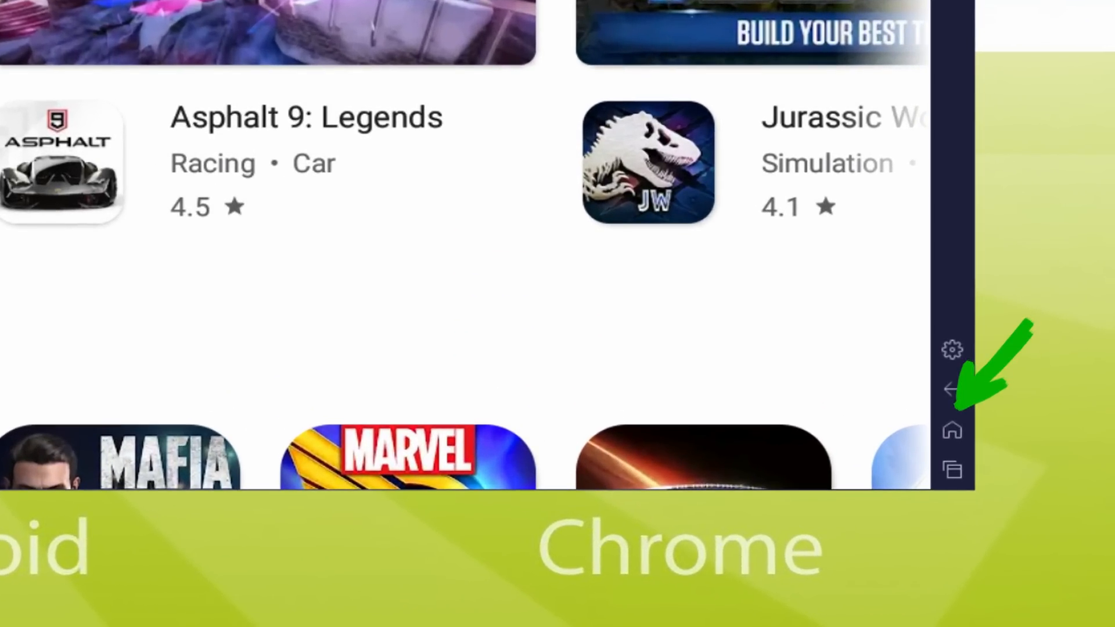
# Return to the BlueStacks home screen and open the Call of Dragons tile in Popular Games
pyautogui.click(952, 387)
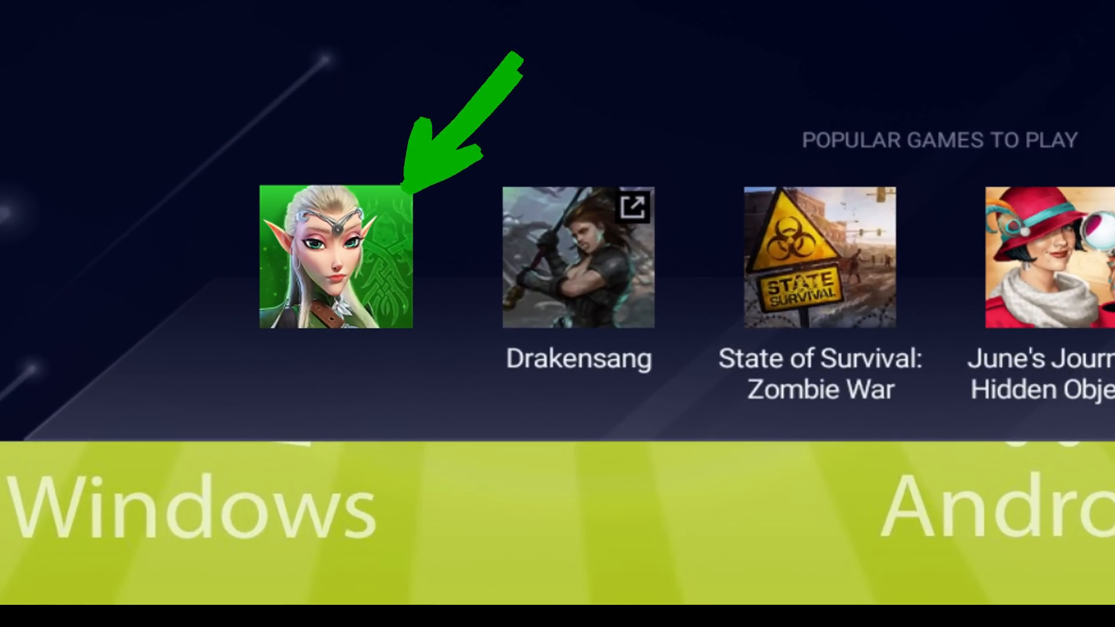
pyautogui.click(336, 256)
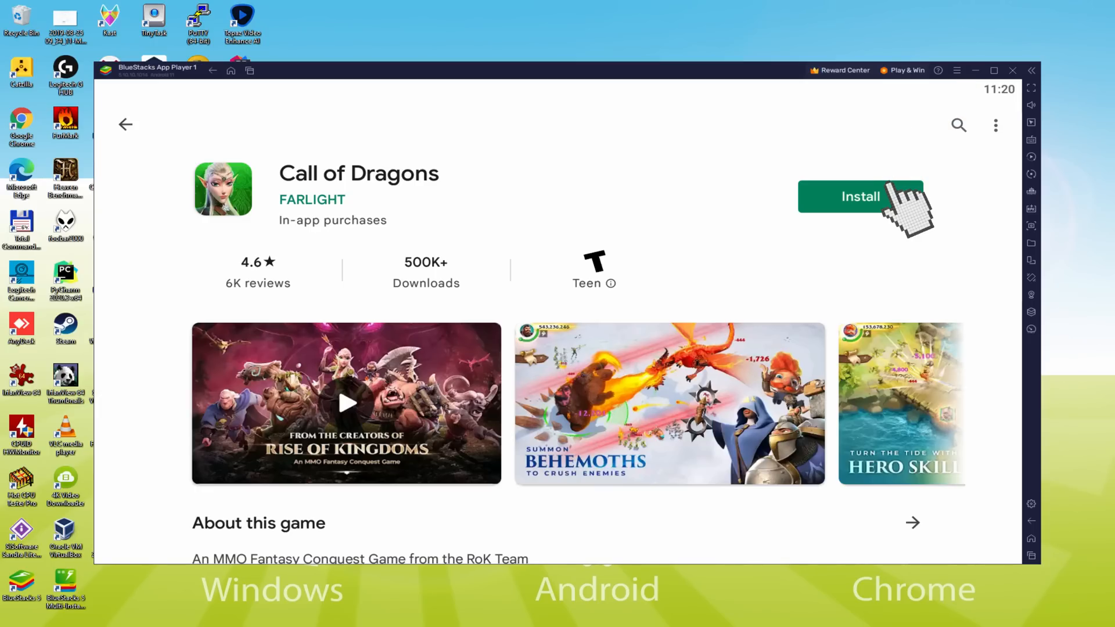
# Install Call of Dragons from its Play Store page so its icon joins the home screen
pyautogui.click(861, 196)
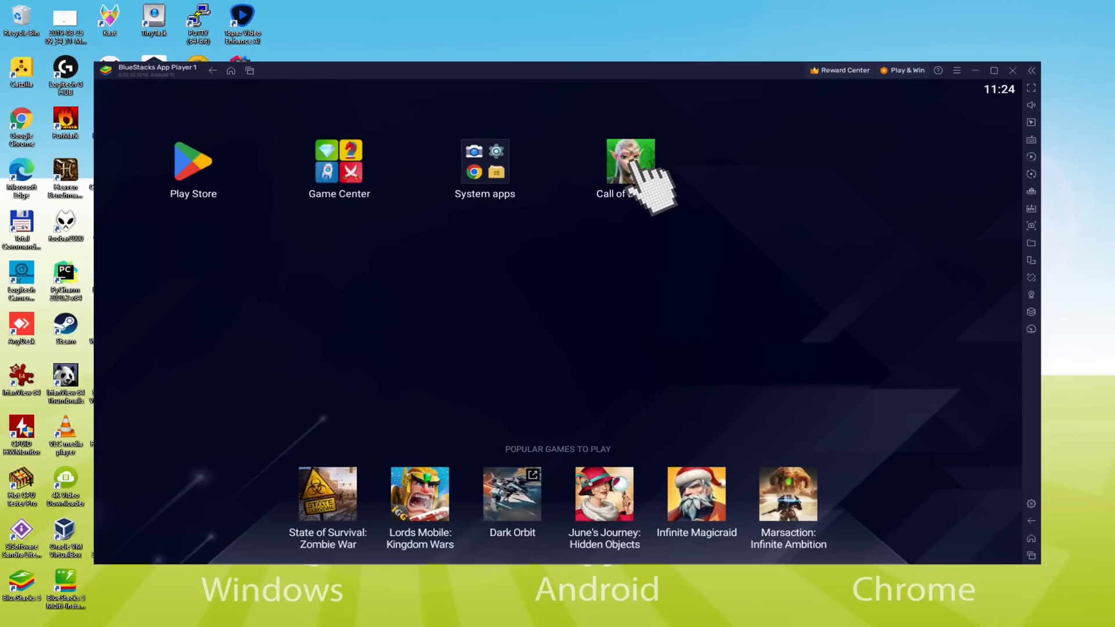
# Launch Call of Dragons and start the level 1 to 2 wall upgrade from the Build Menu
pyautogui.click(629, 160)
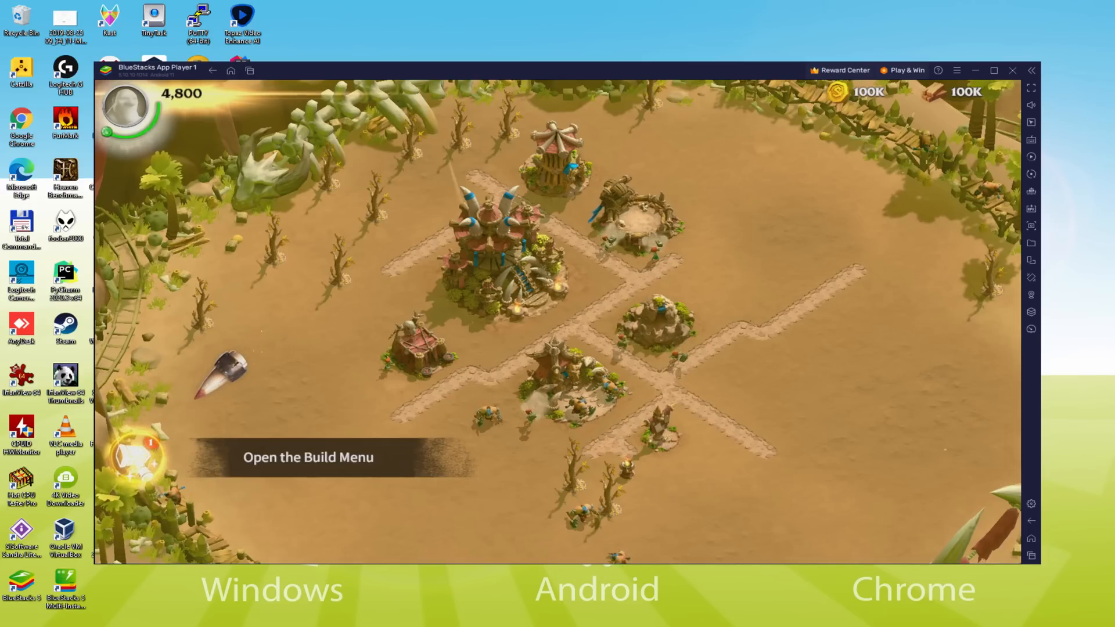
pyautogui.click(139, 455)
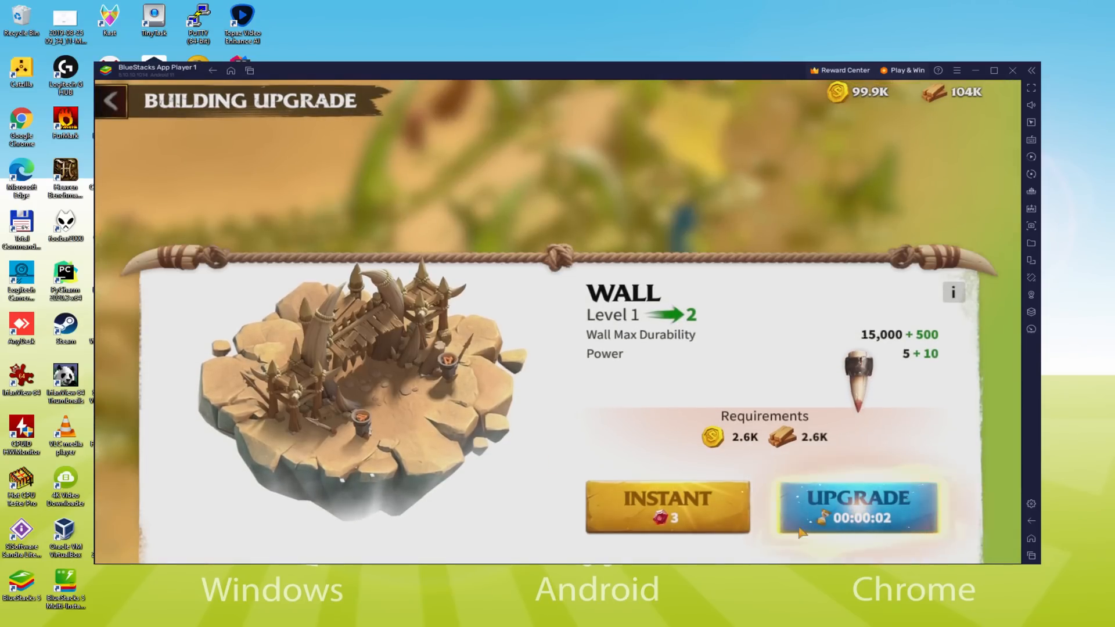
pyautogui.click(856, 507)
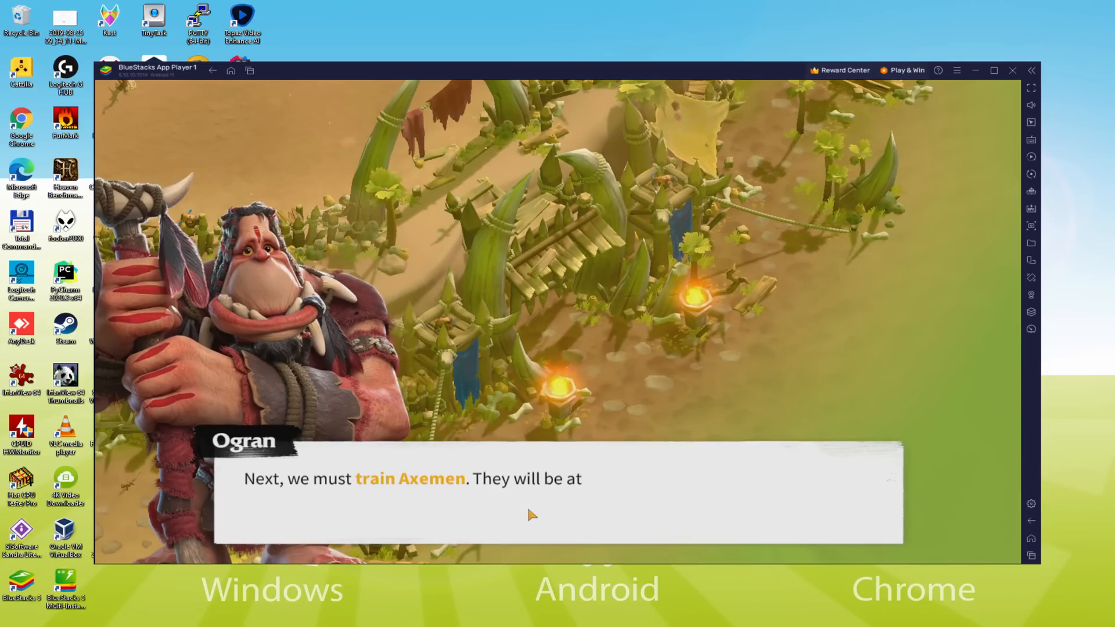
# Advance Ogran's and Bakhar's dialogue through the dragon sighting into the first battle
pyautogui.click(994, 70)
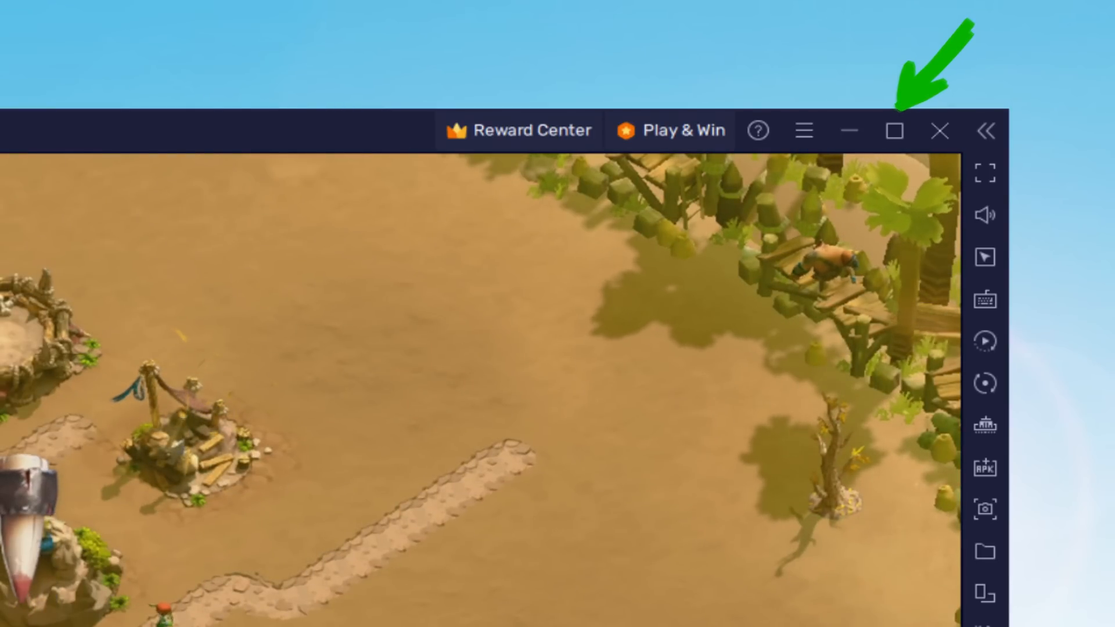
pyautogui.click(894, 130)
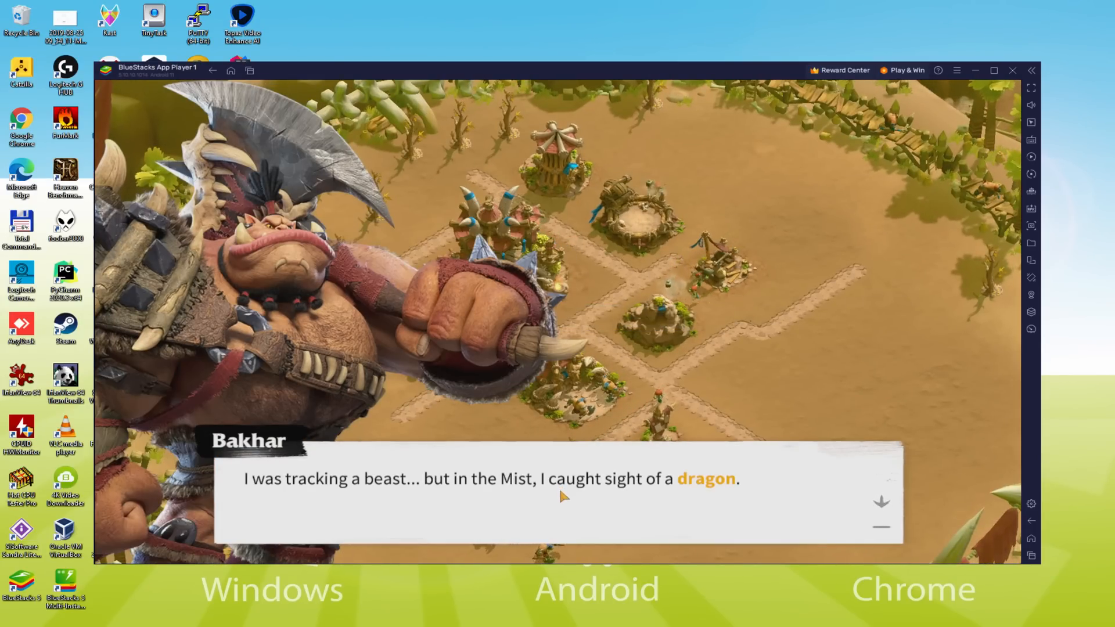
pyautogui.click(562, 496)
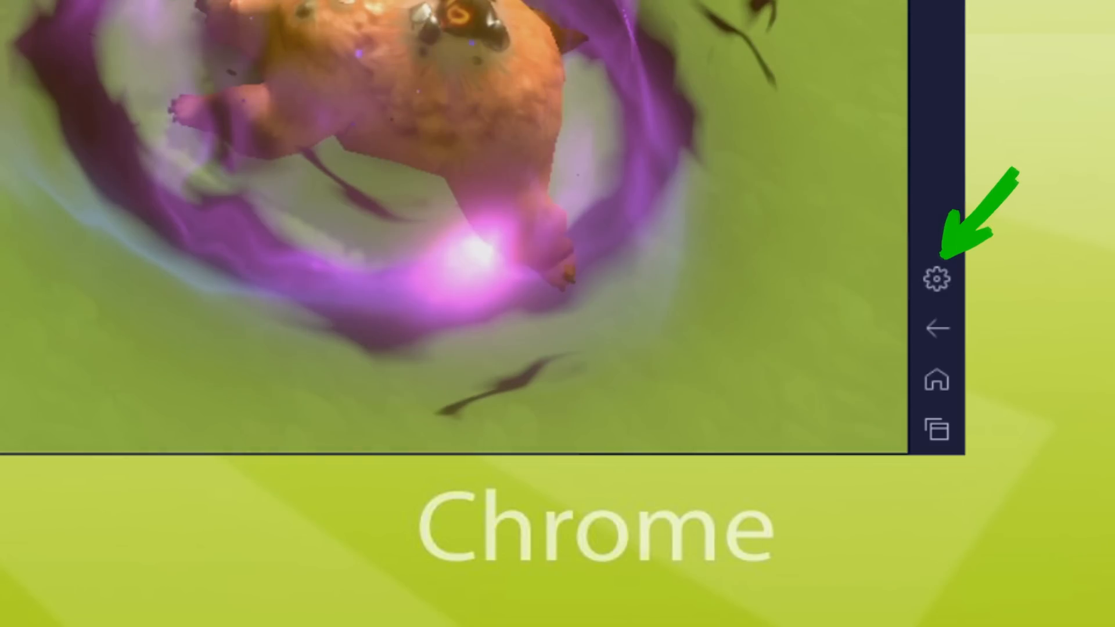
# View the Preferences language setting in BlueStacks Settings, then close Settings
pyautogui.click(937, 279)
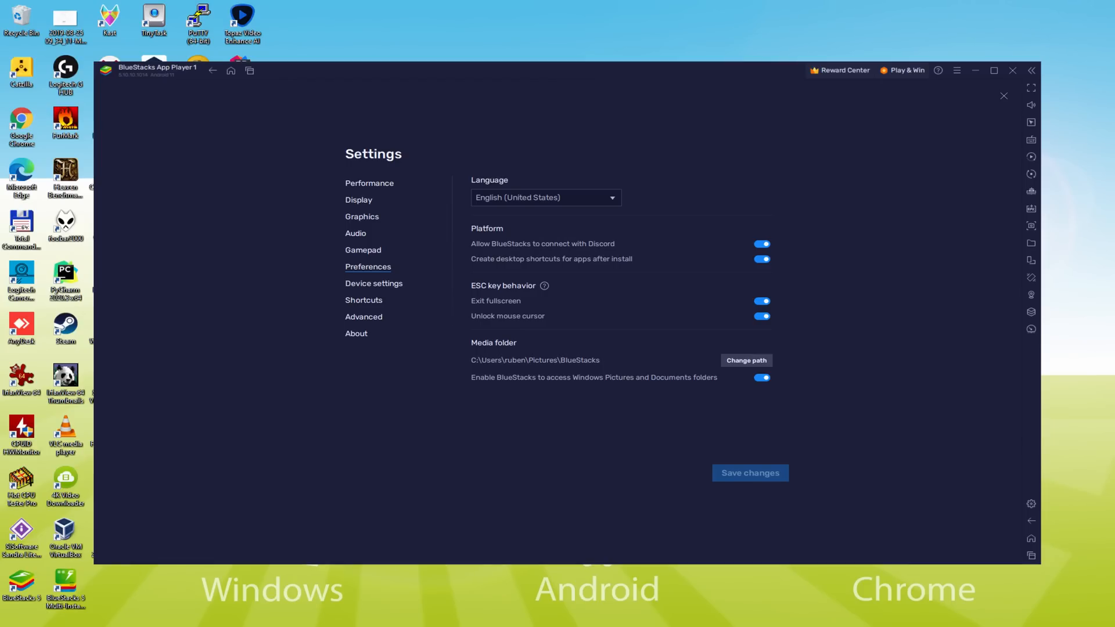
pyautogui.click(1004, 95)
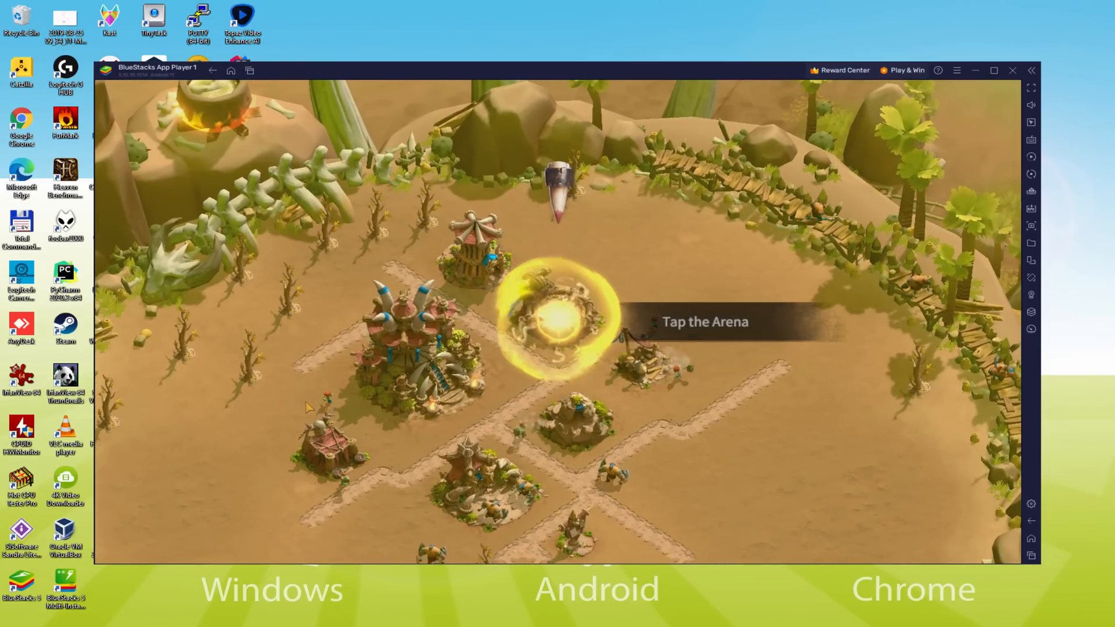
# Enter the Arena and draw one artifact with Draw X1
pyautogui.click(559, 313)
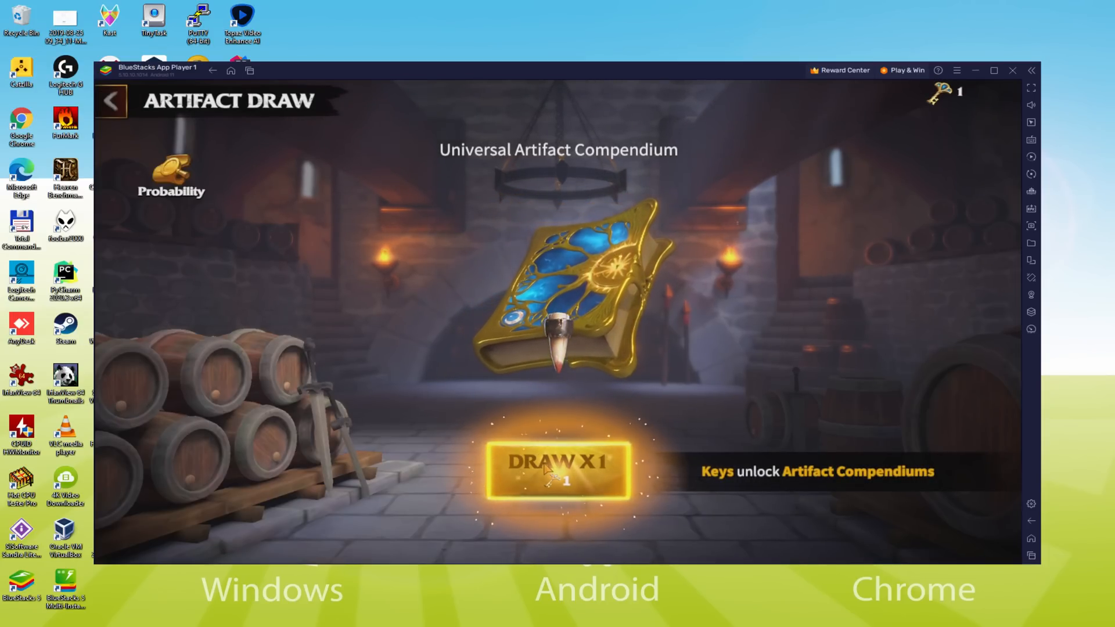
pyautogui.click(557, 471)
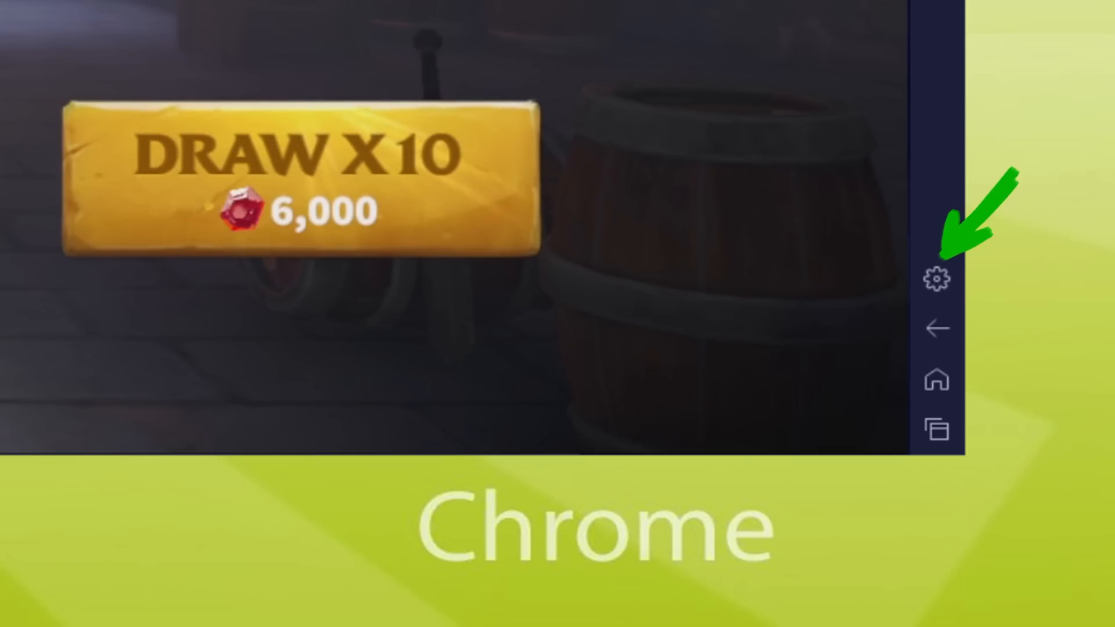
# View the Samsung Galaxy S8 Plus device profile and TMOBILE provider, then close Settings
pyautogui.click(936, 278)
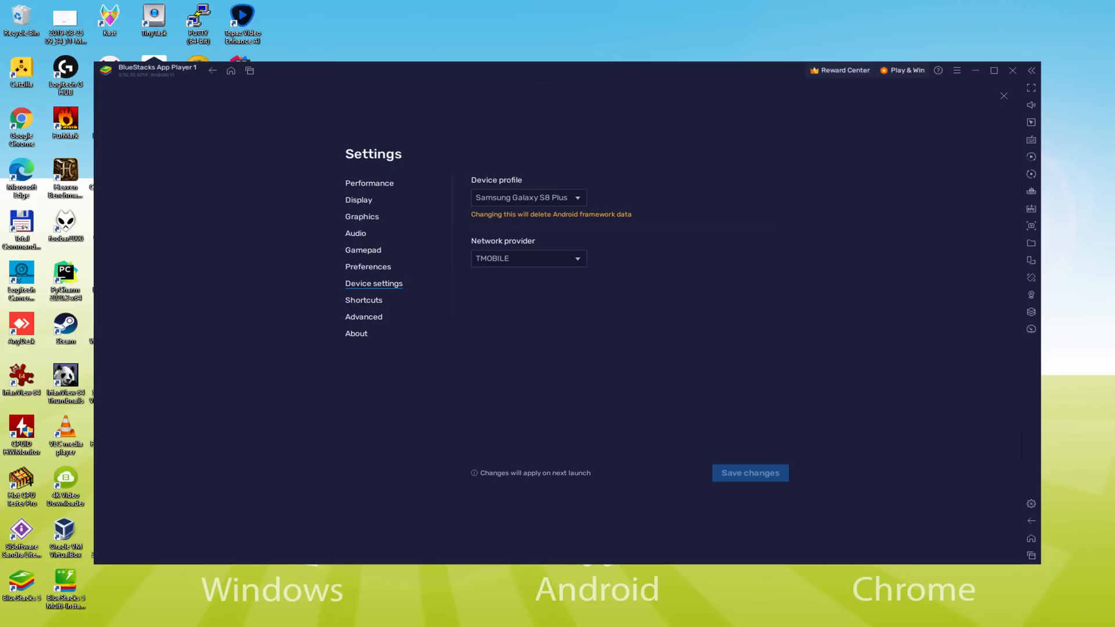
pyautogui.click(1003, 96)
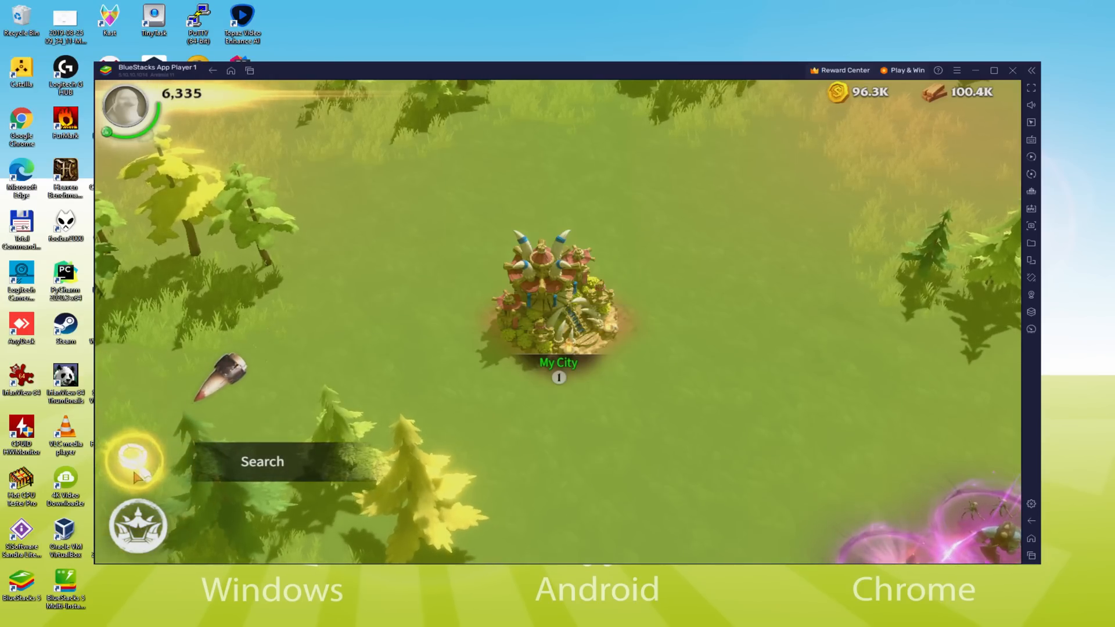
# Search a level 1 Darkling Patrol and march Bakhar's 600 Axemen against it
pyautogui.click(135, 460)
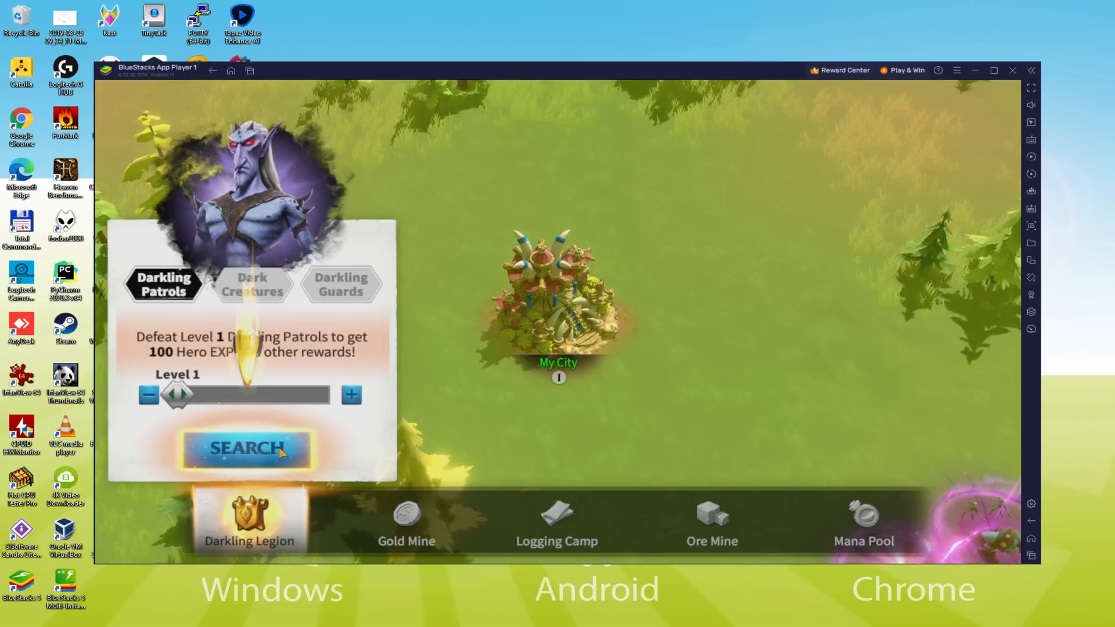
pyautogui.click(247, 449)
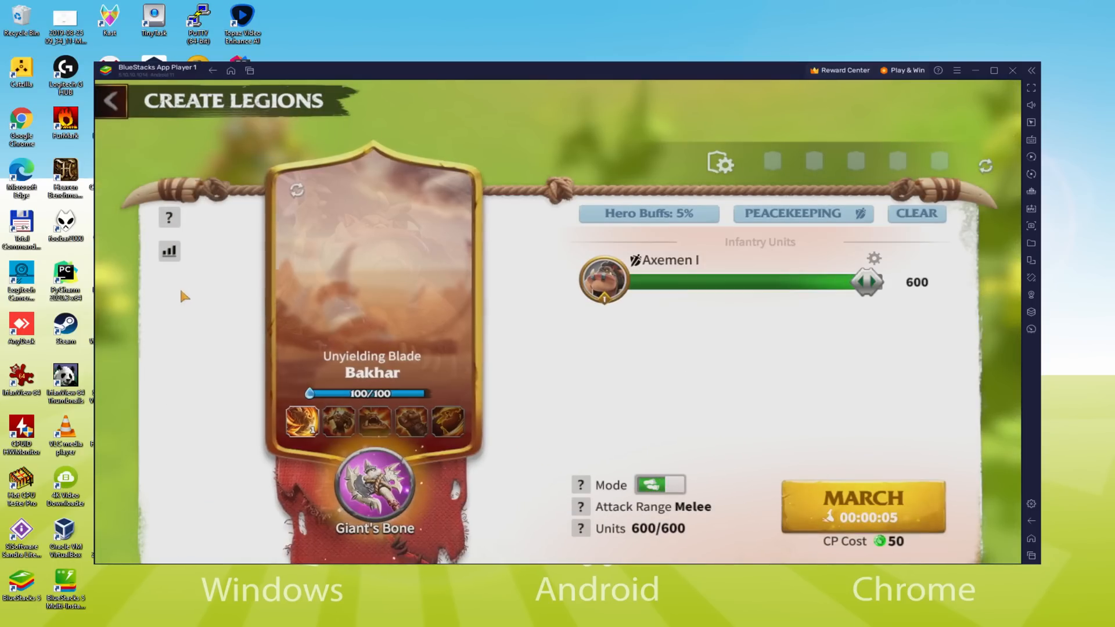
pyautogui.click(861, 504)
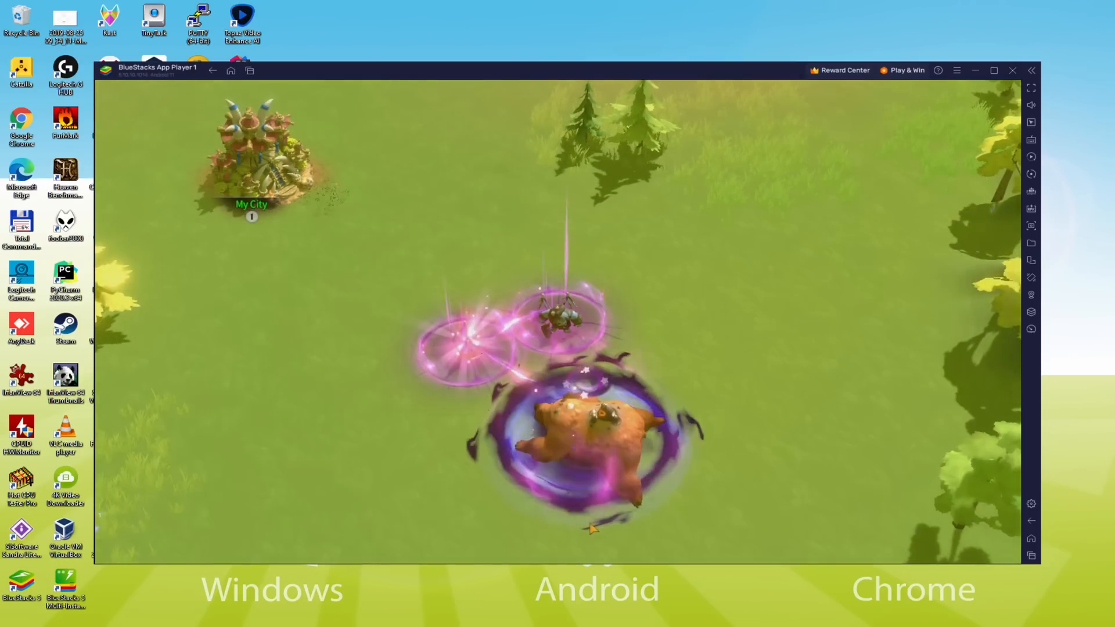